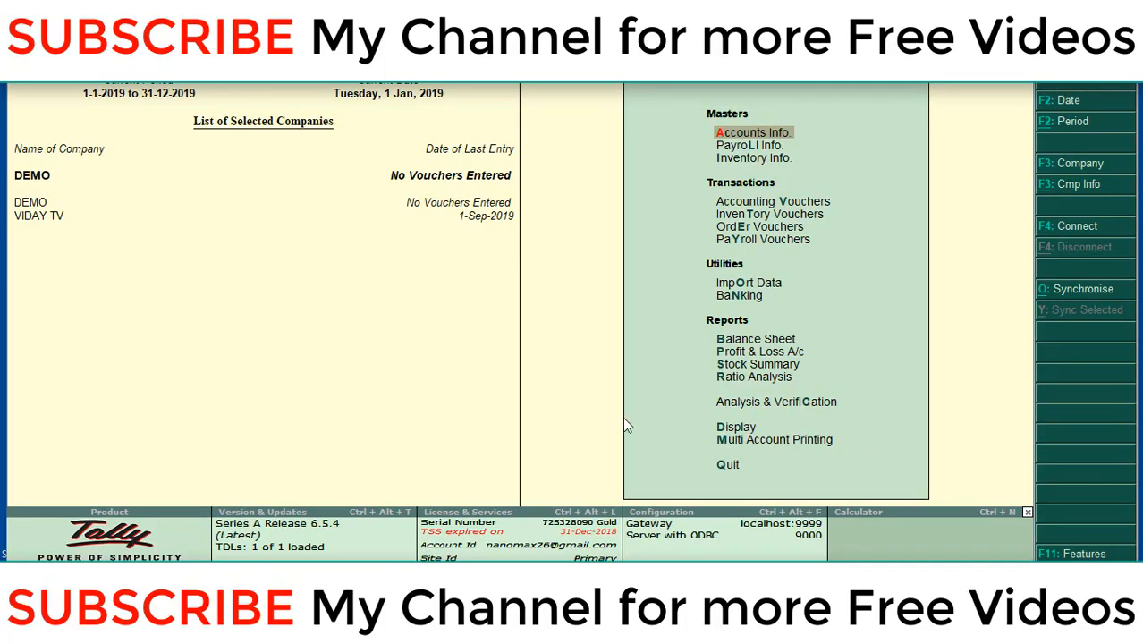
mouse_move(491, 385)
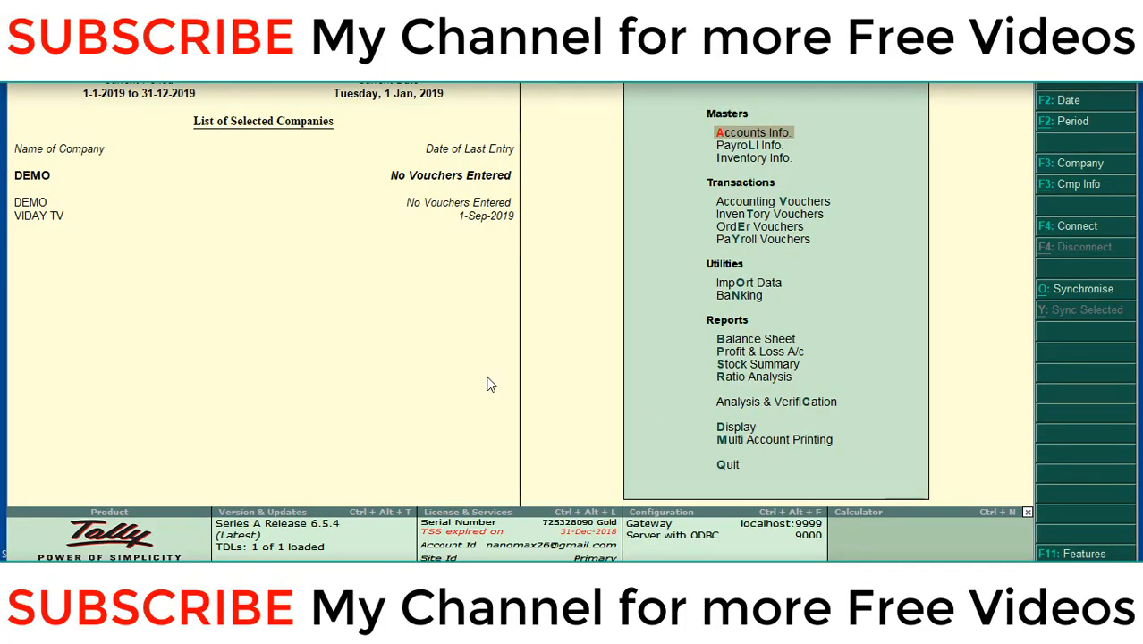
mouse_move(473, 358)
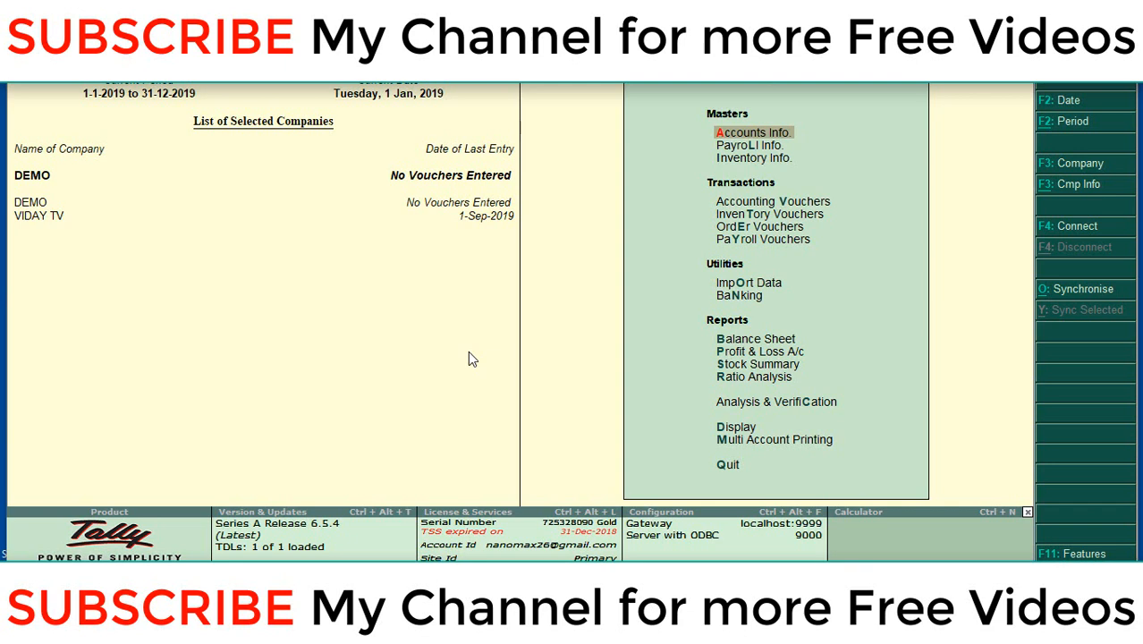
mouse_move(113, 229)
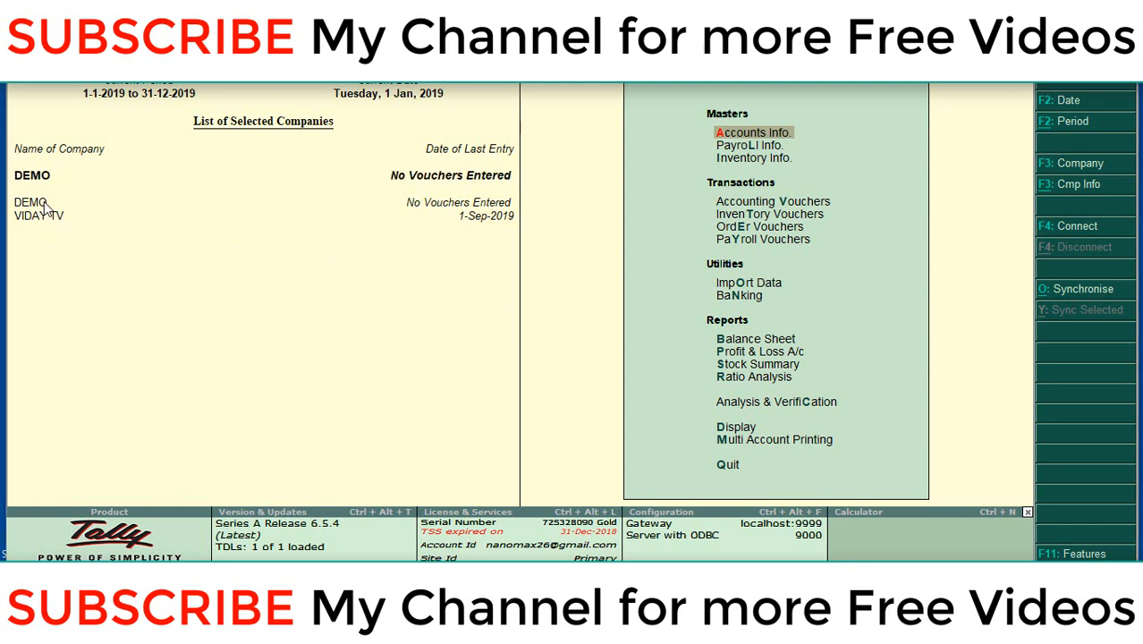
Select VIDAY TV and display the Abc Company ledger under Sundry Debtors with its Ajman, UAE details
left_click(39, 215)
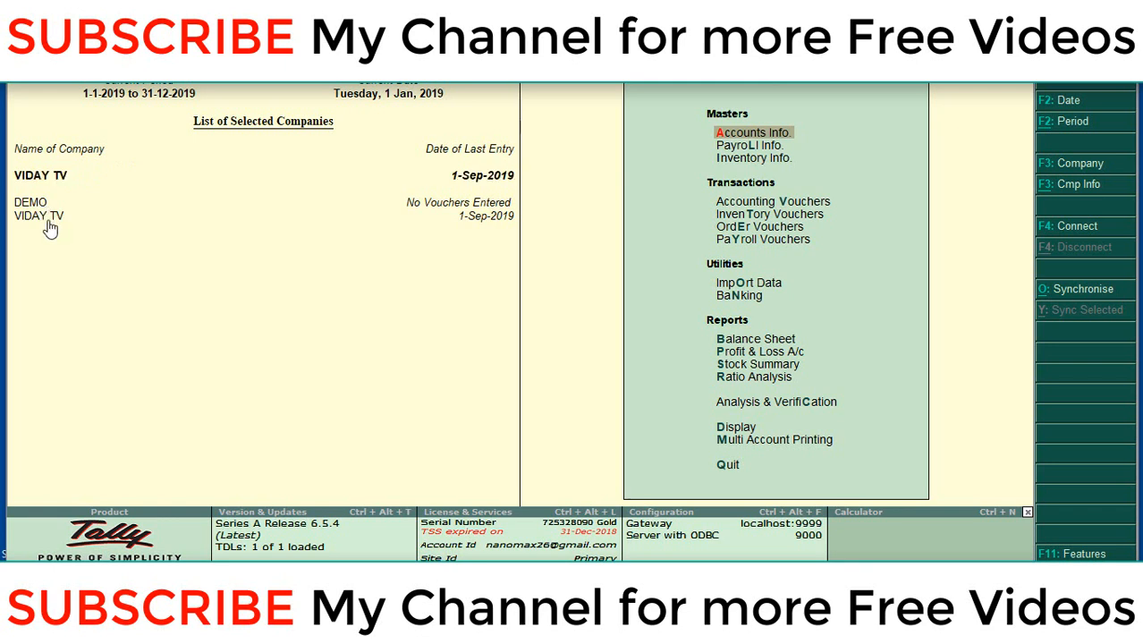
mouse_move(79, 183)
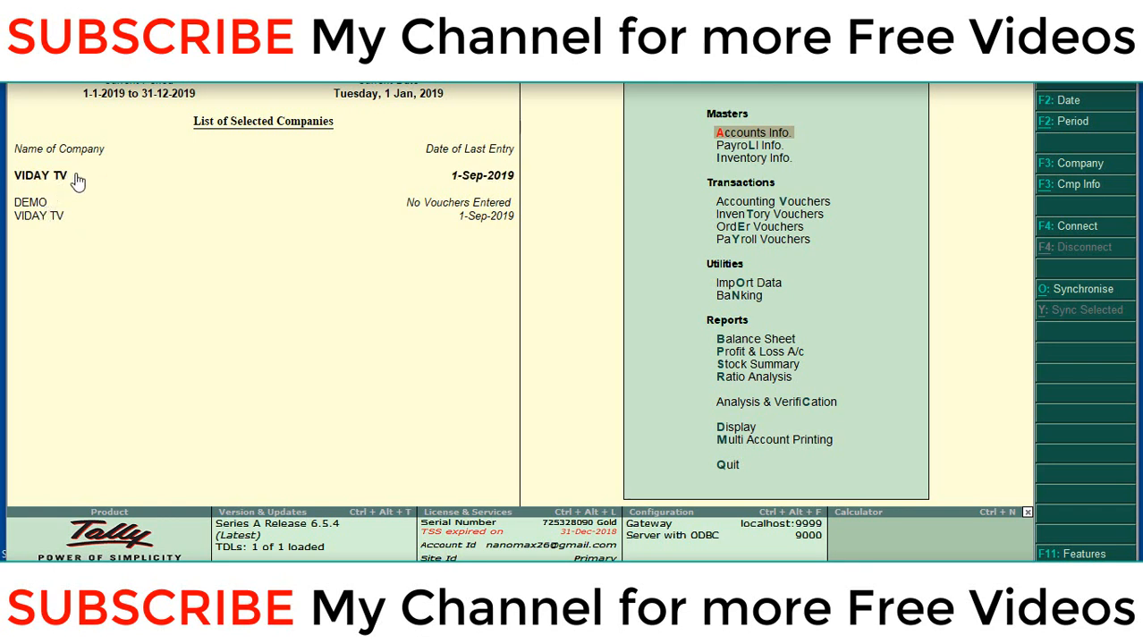
mouse_move(56, 182)
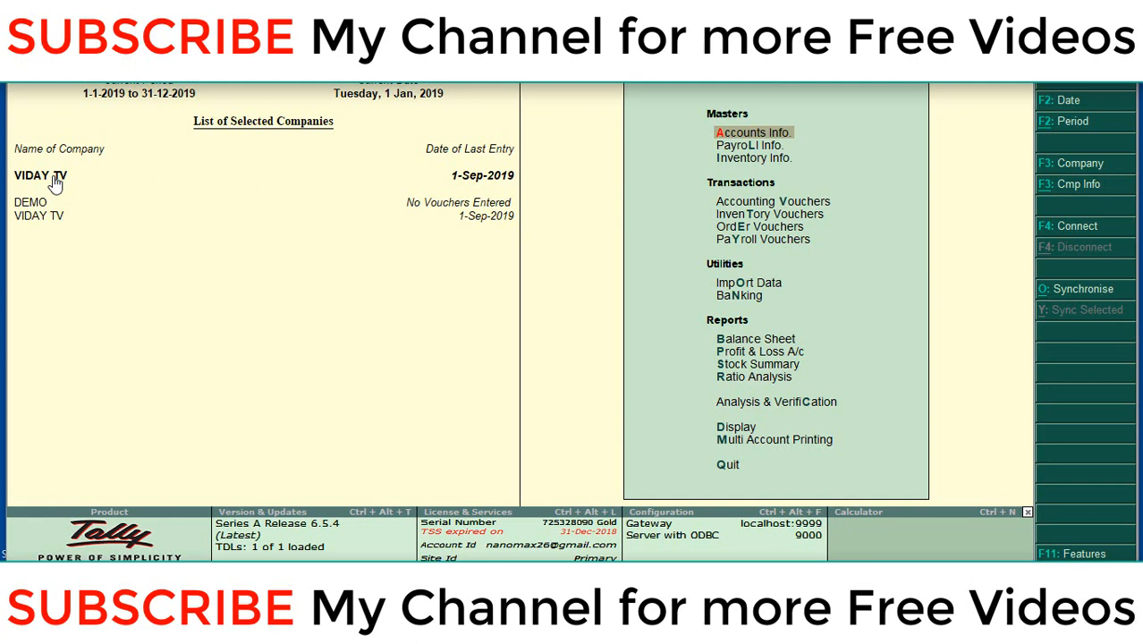
mouse_move(671, 172)
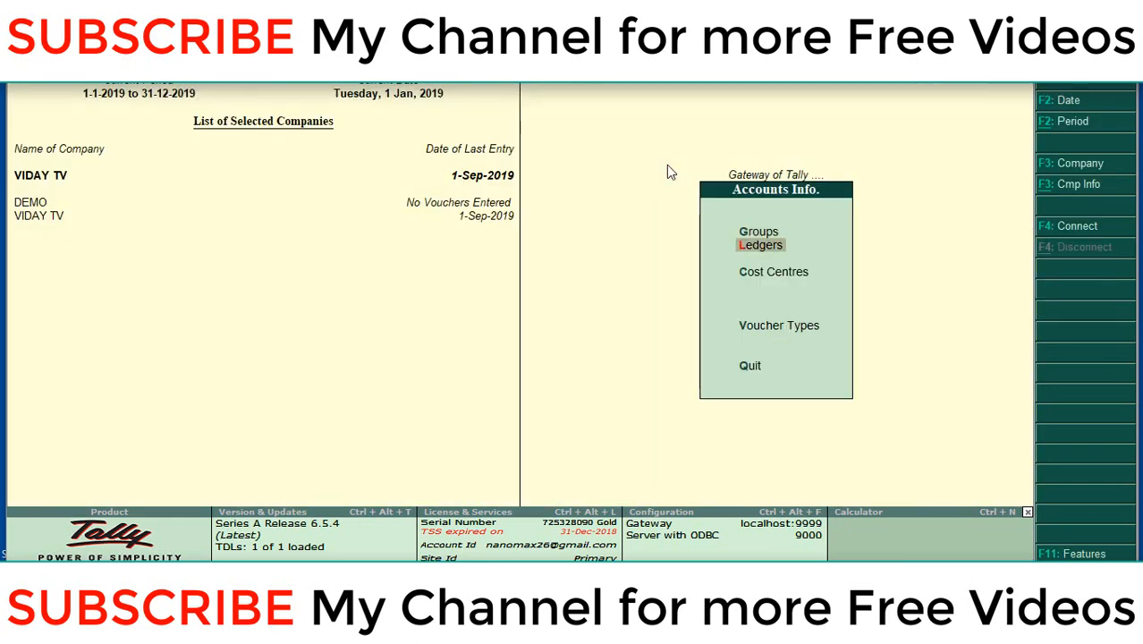
left_click(761, 243)
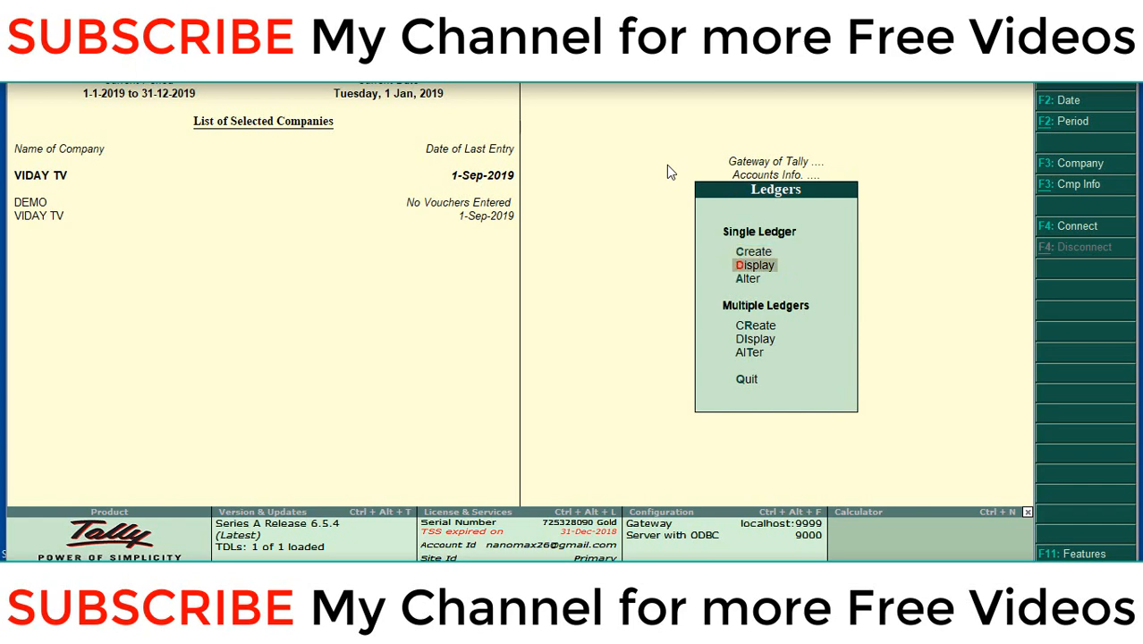
left_click(755, 265)
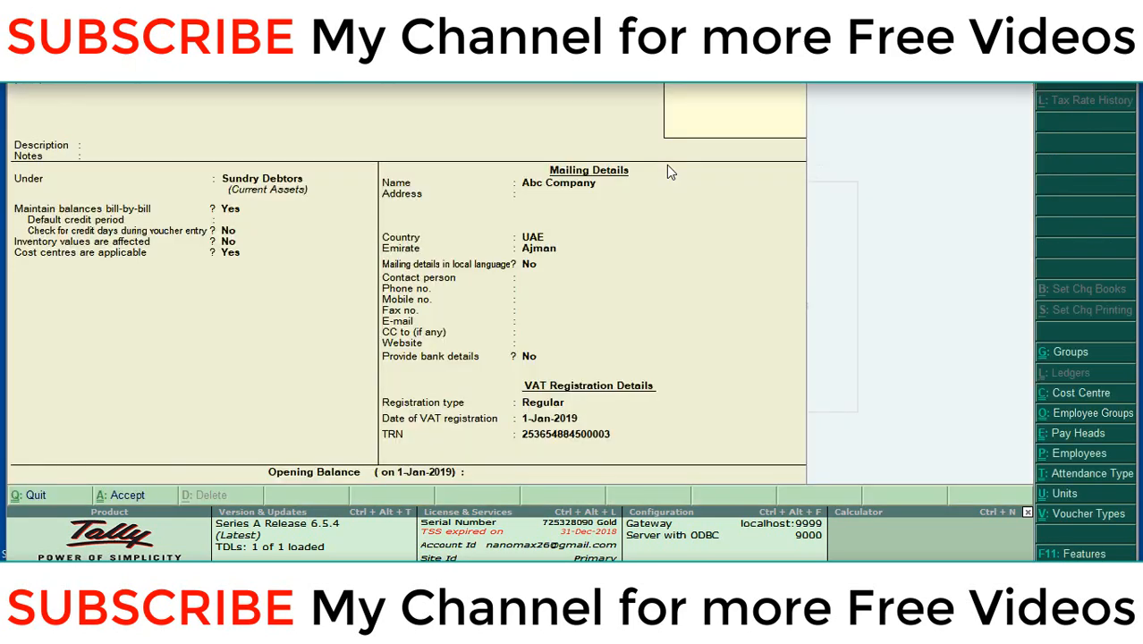
mouse_move(589, 400)
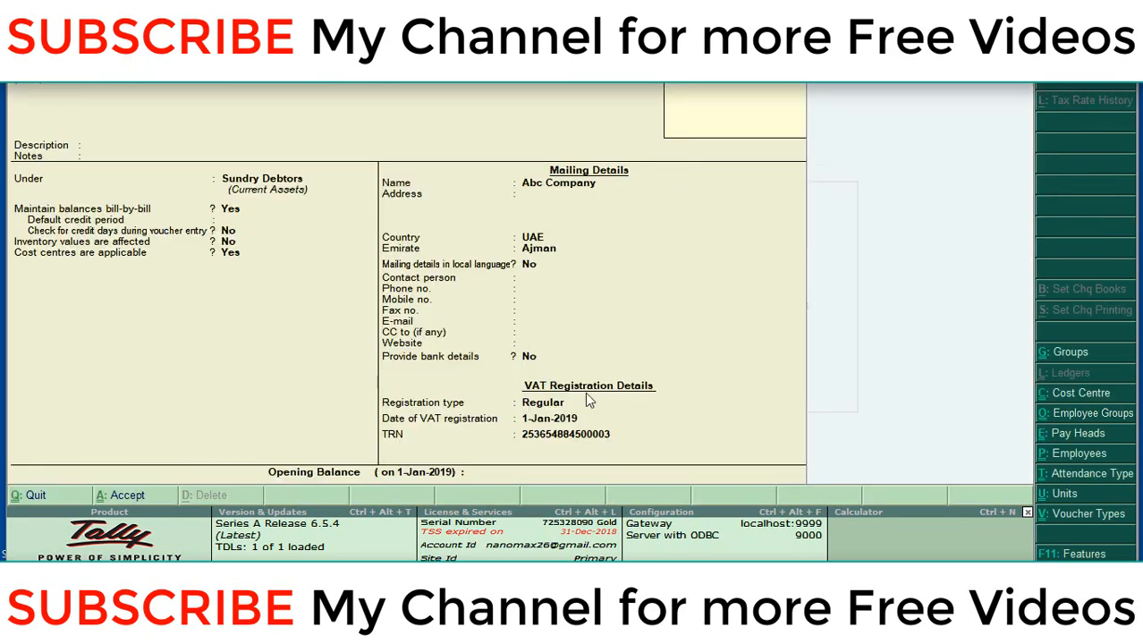
mouse_move(622, 398)
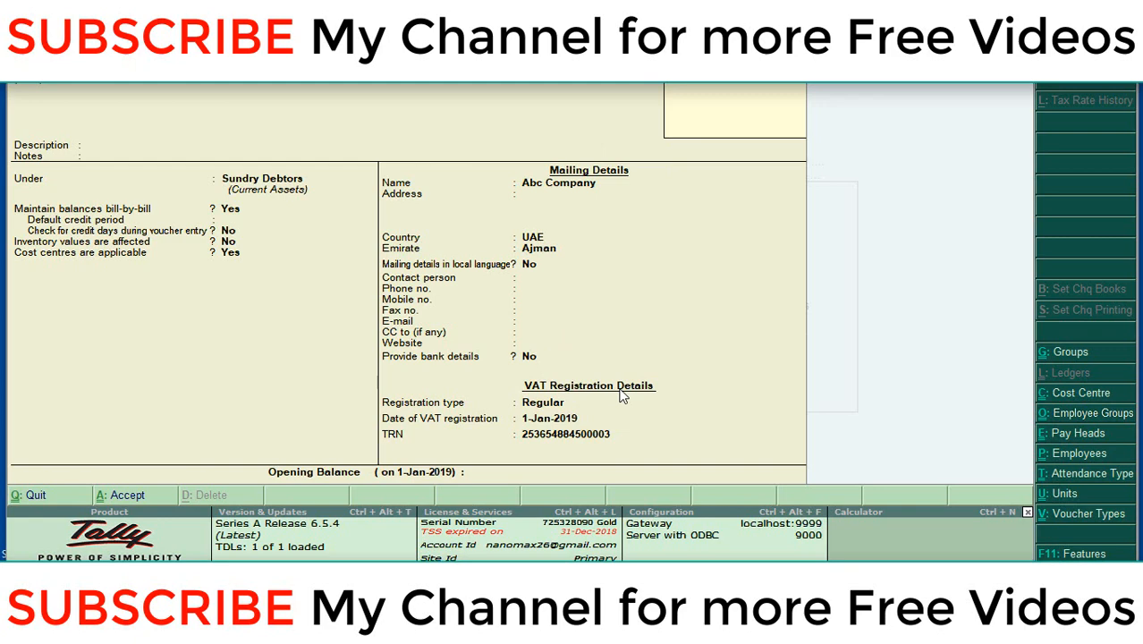
mouse_move(673, 372)
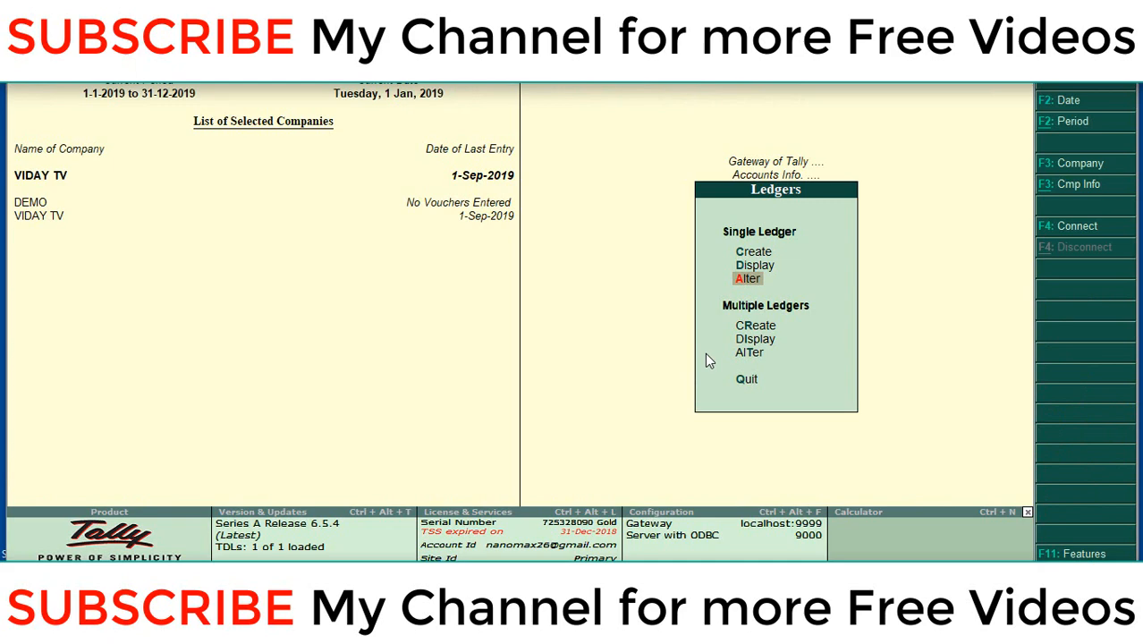
mouse_move(22, 186)
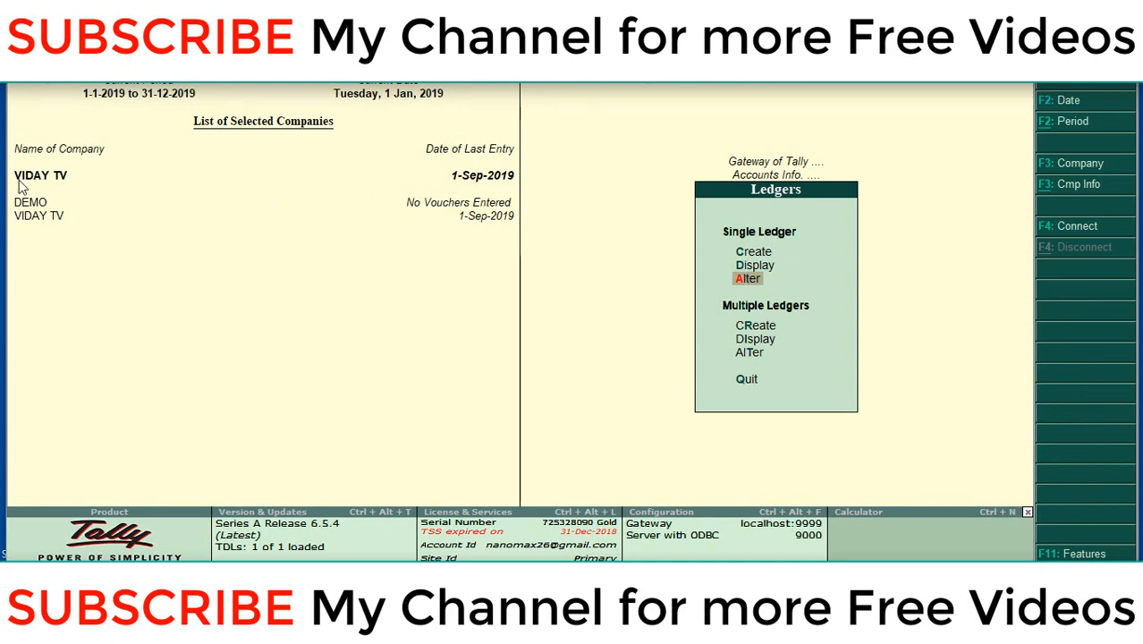
Choose Single Ledger > Alter and select Abc Company from VIDAY TV's List of Ledgers
left_click(748, 279)
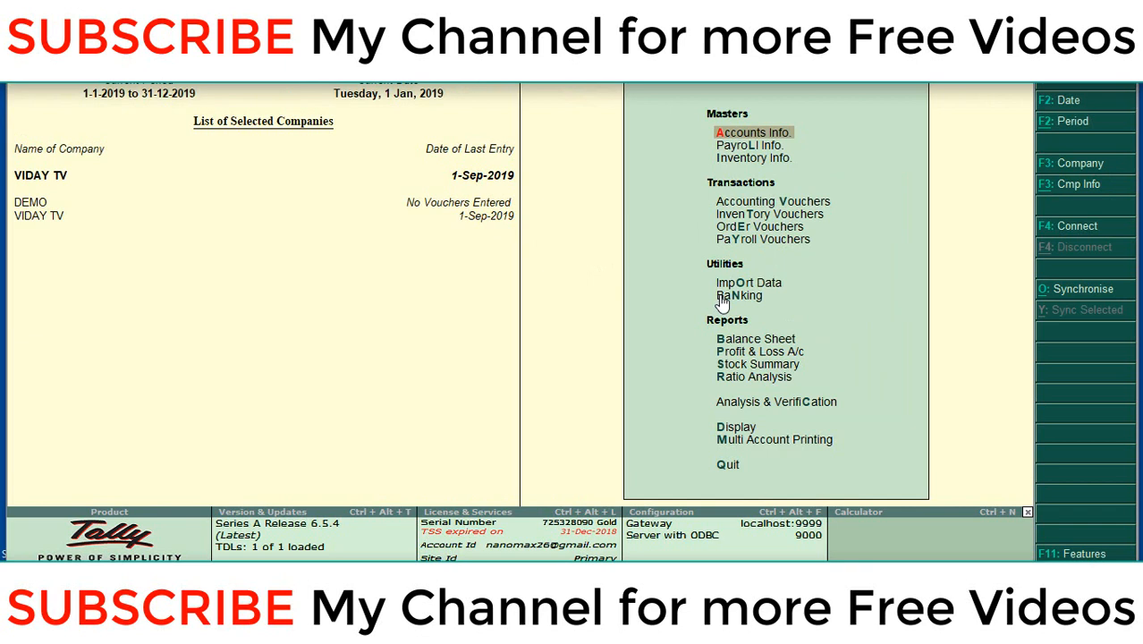
left_click(754, 133)
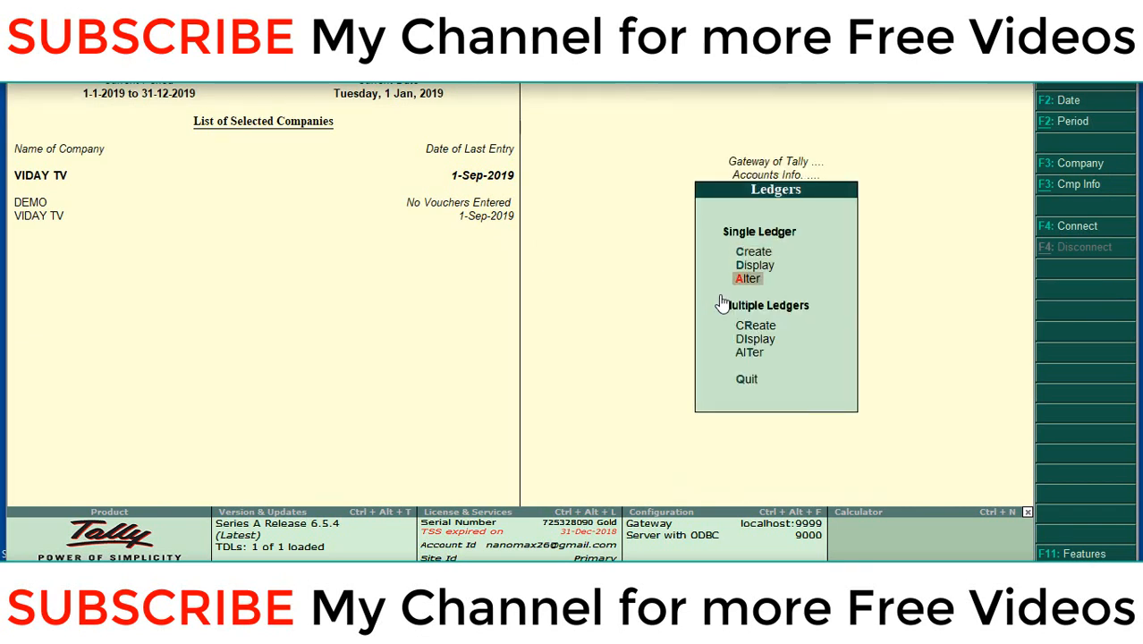
left_click(748, 279)
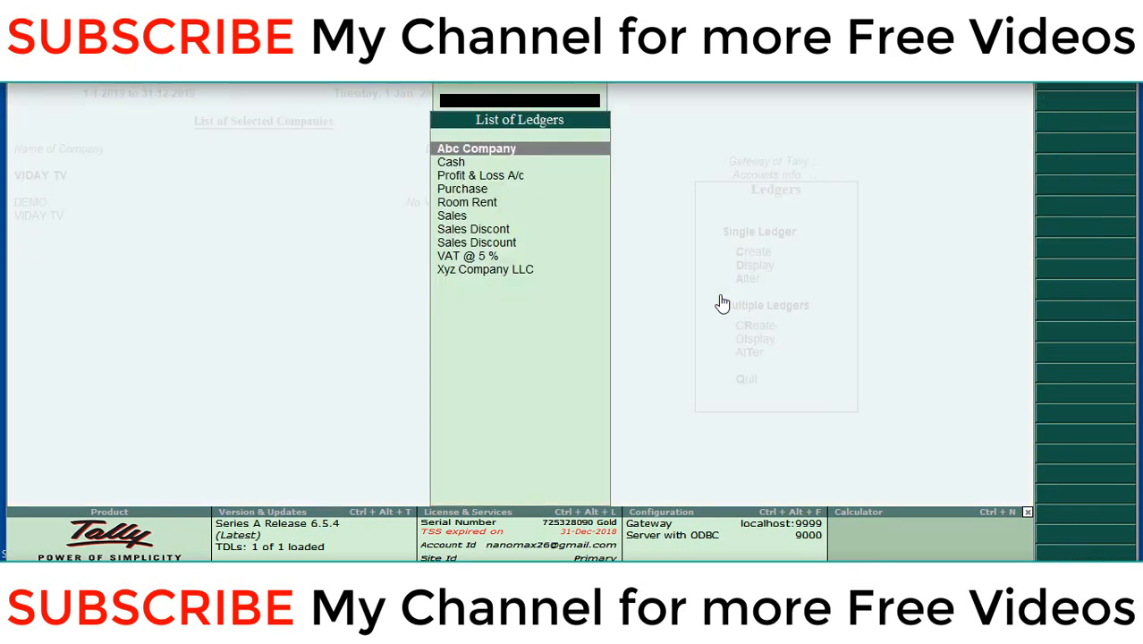
left_click(475, 149)
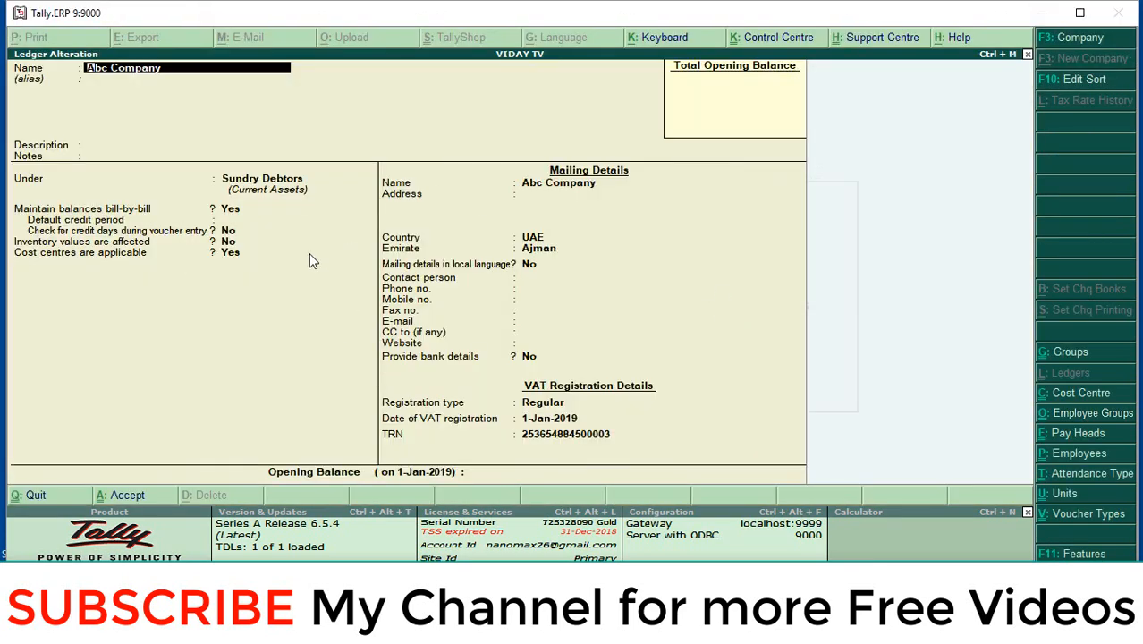
mouse_move(1077, 56)
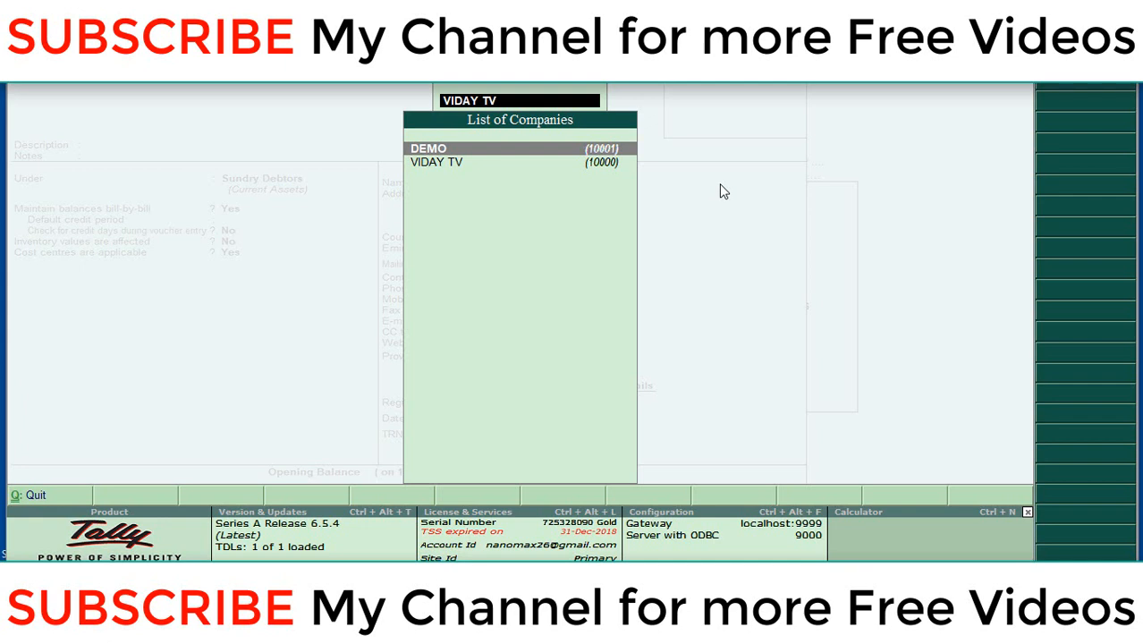
Switch the active company to DEMO via the List of Companies, returning to its Gateway
left_click(437, 161)
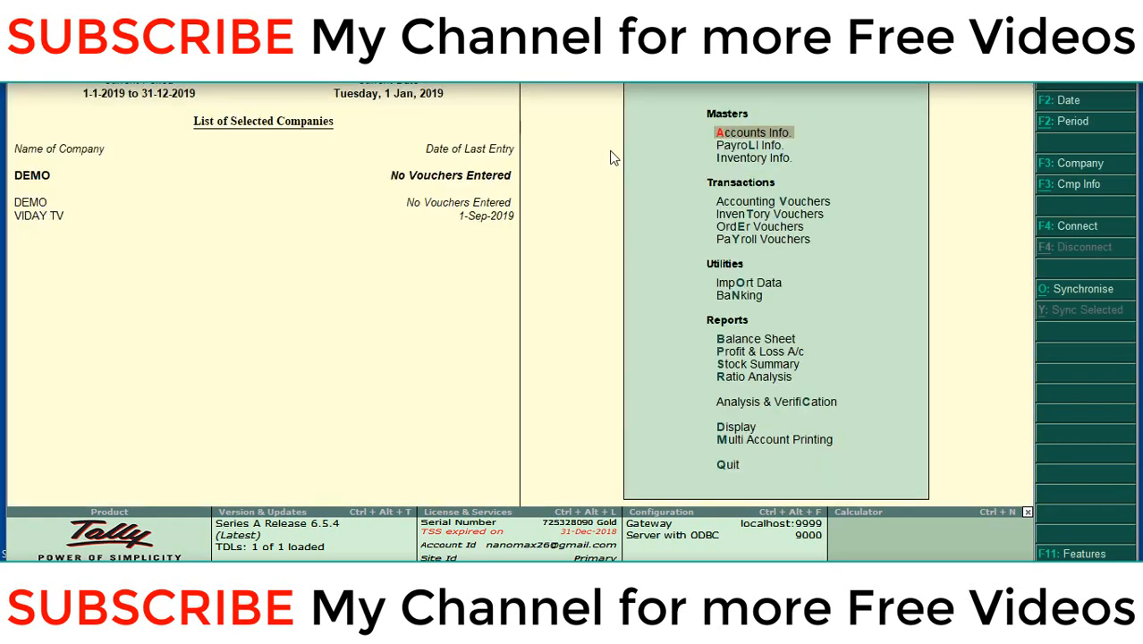
Select Abc Company from DEMO's List of Ledgers, showing its copied Sundry Debtors and VAT details
left_click(751, 132)
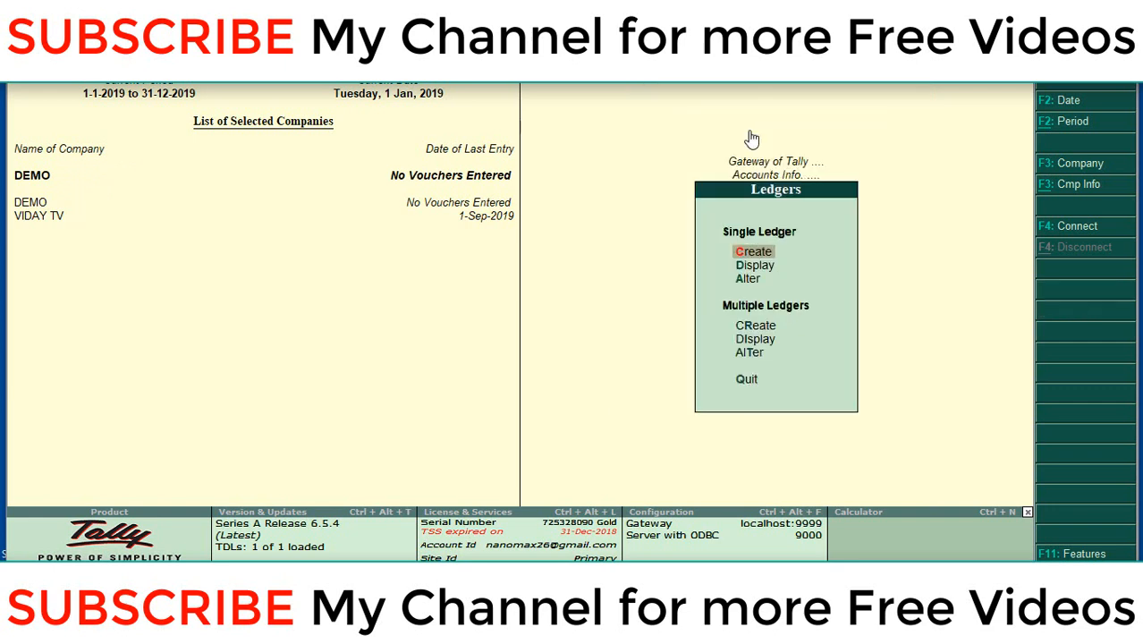
left_click(754, 250)
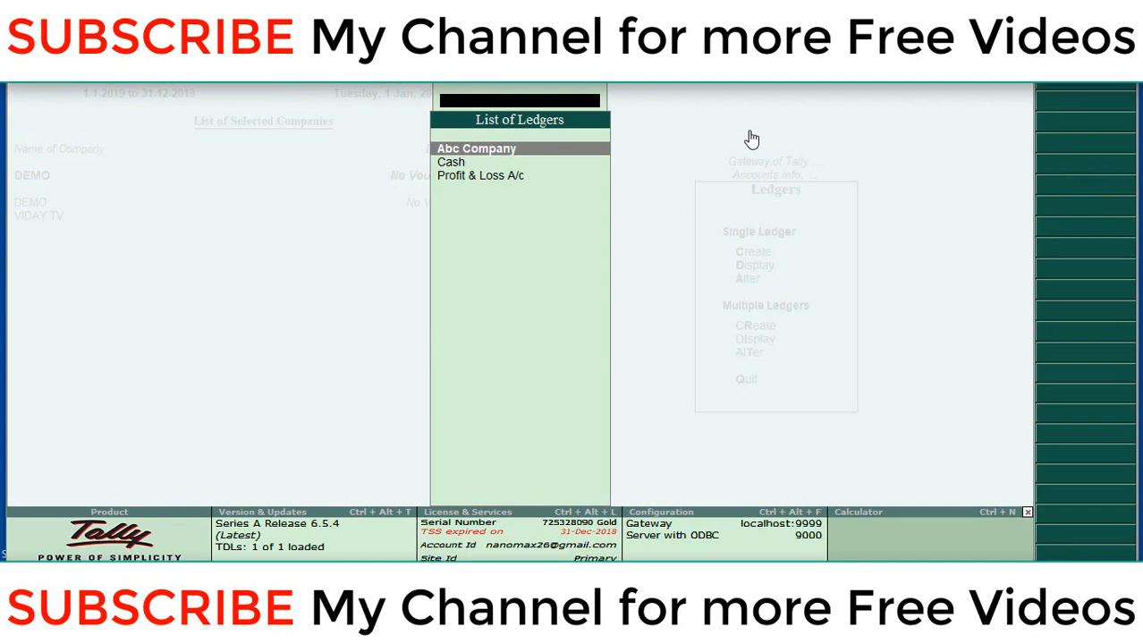
left_click(476, 148)
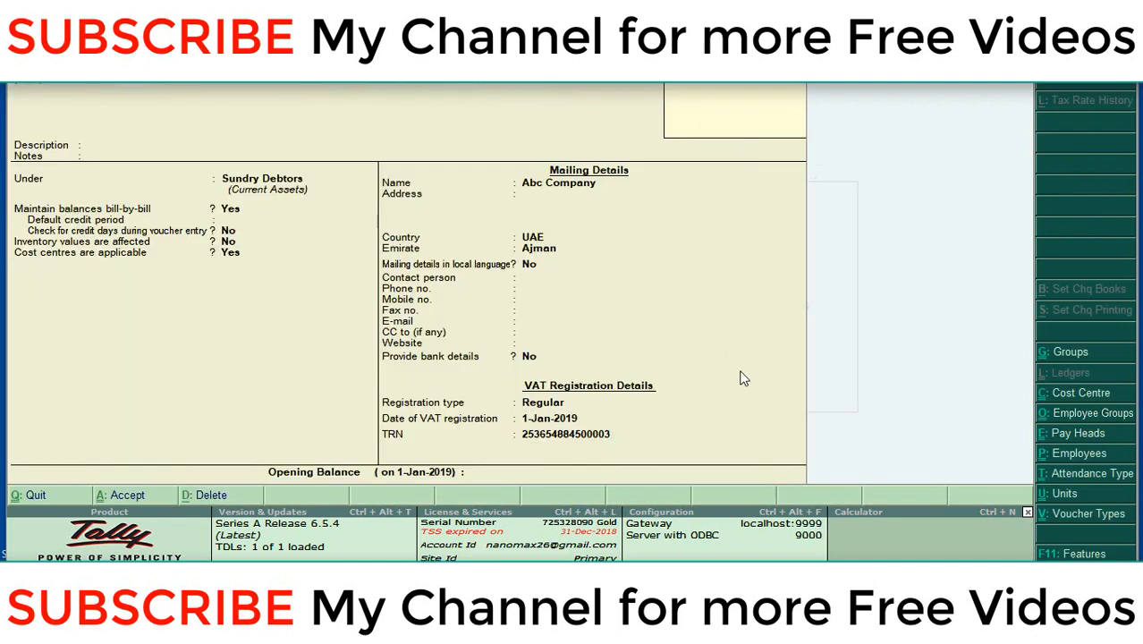
mouse_move(718, 421)
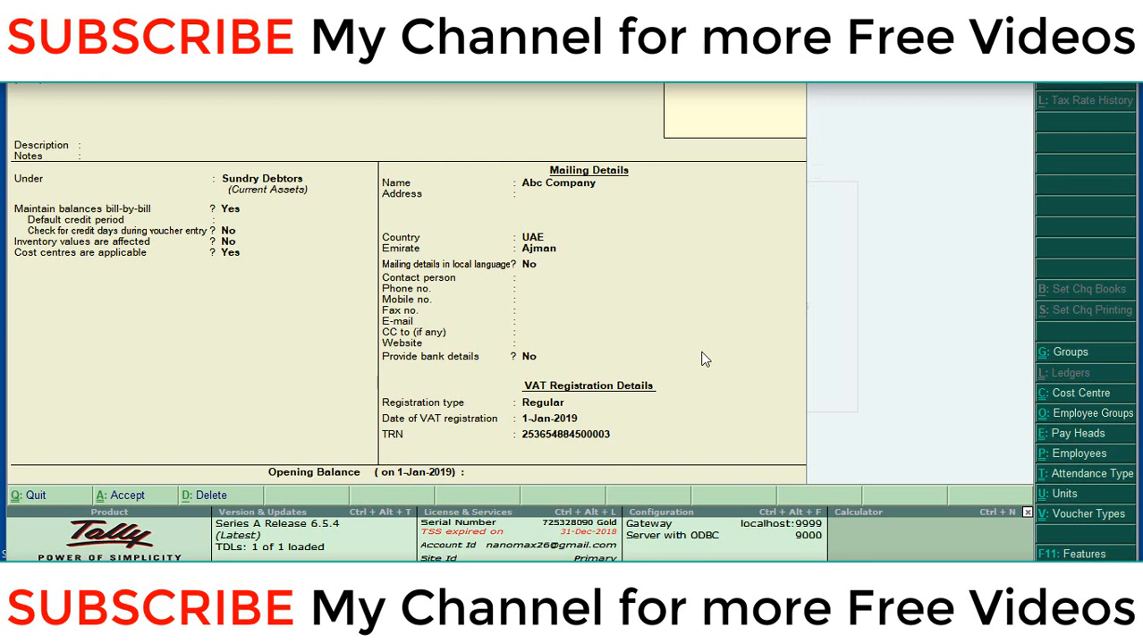
mouse_move(599, 318)
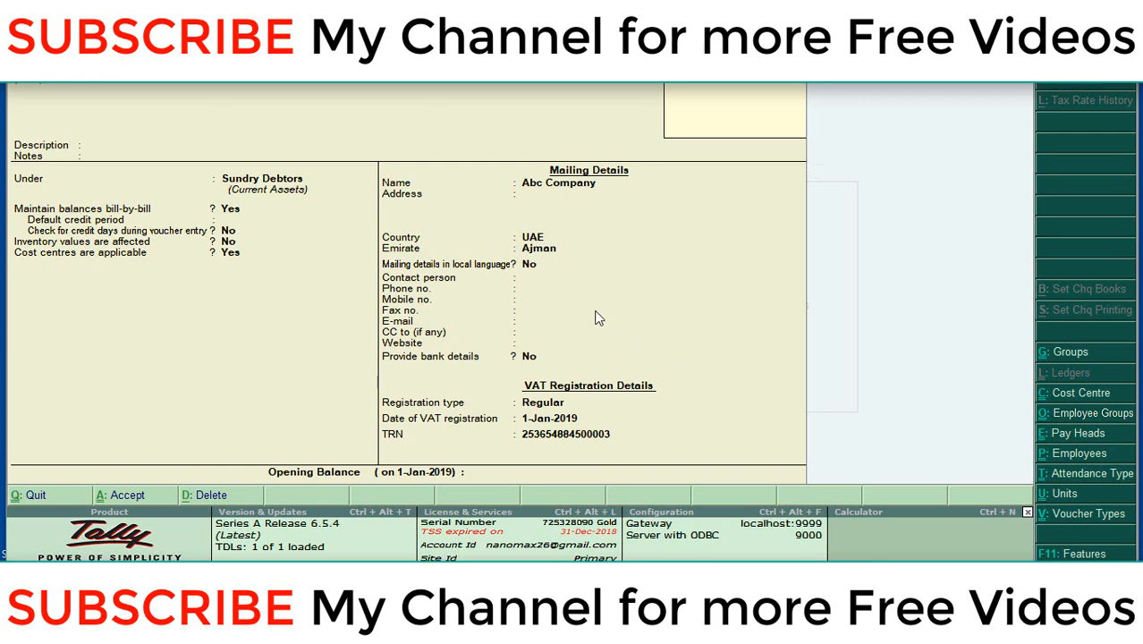
mouse_move(871, 326)
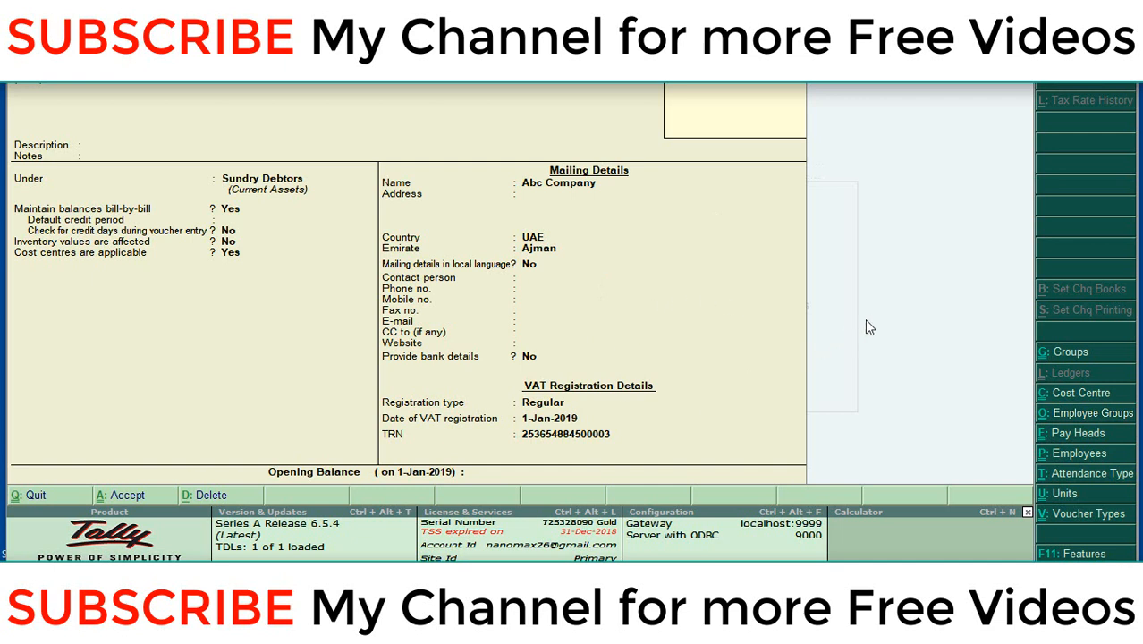
mouse_move(898, 295)
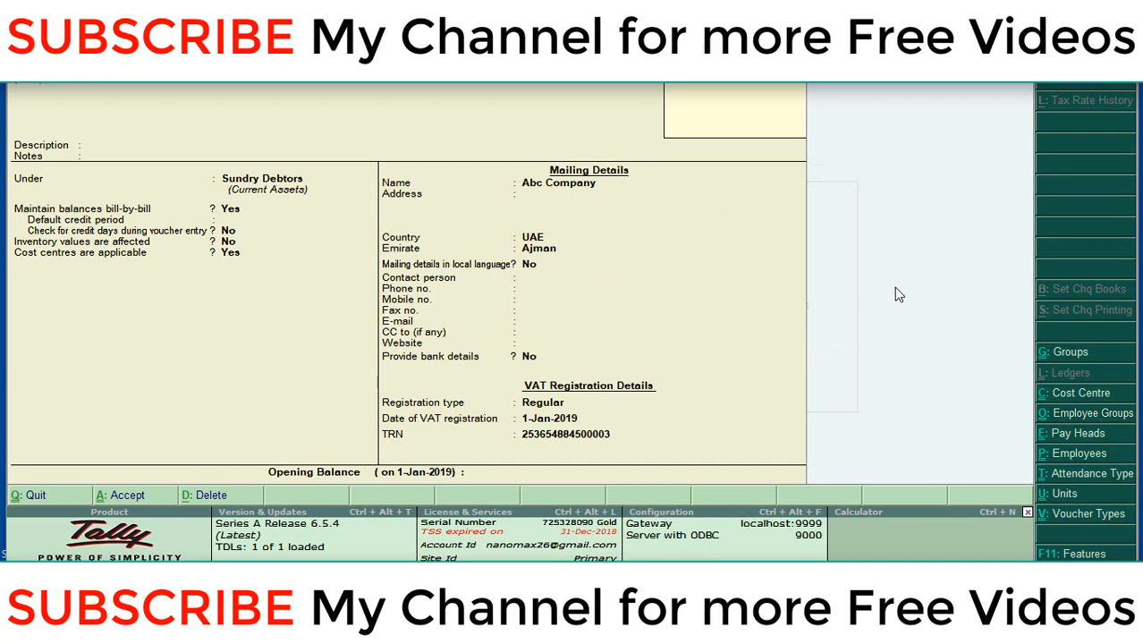
mouse_move(480, 338)
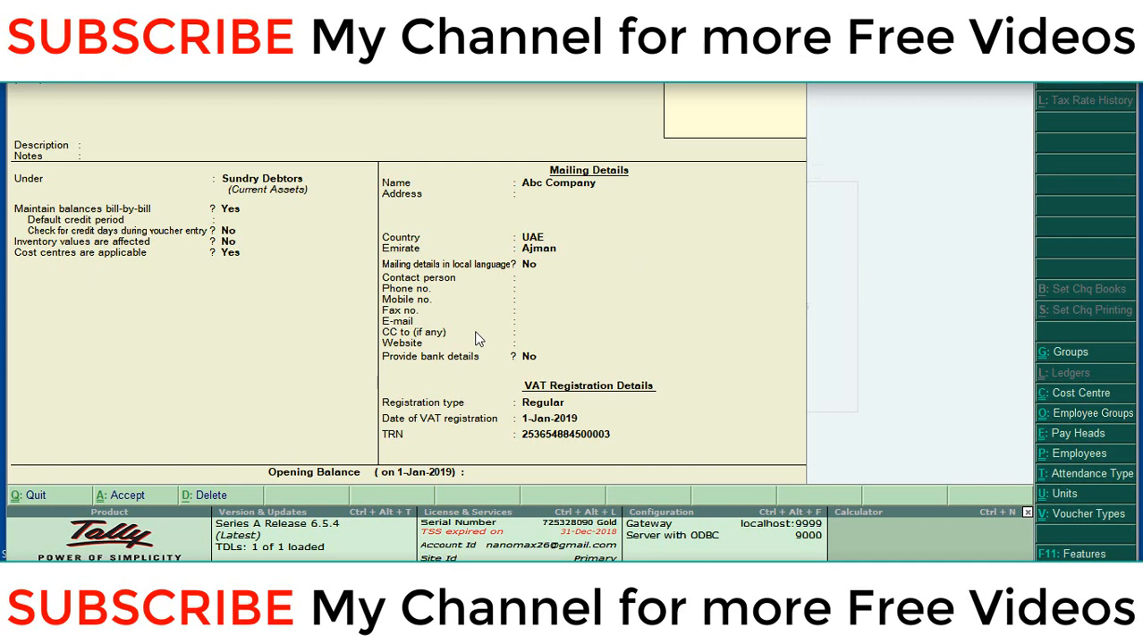
mouse_move(773, 315)
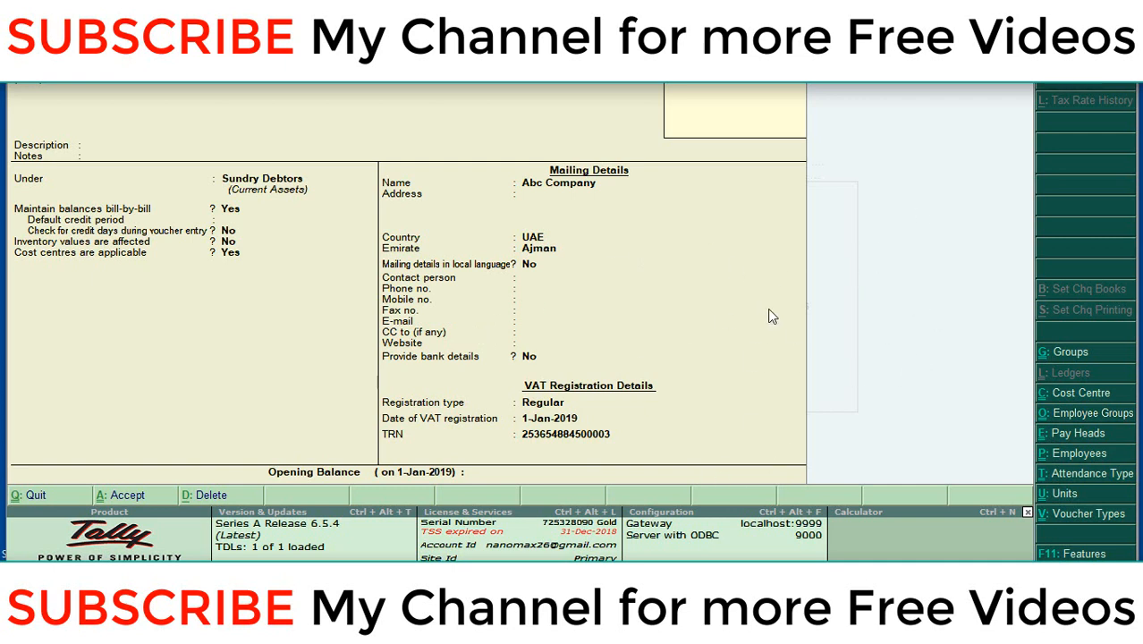